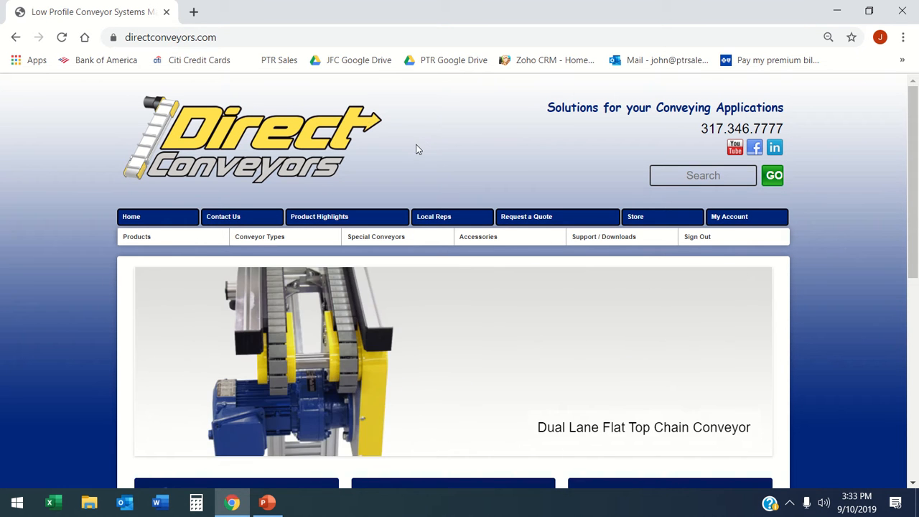
pyautogui.moveTo(439, 158)
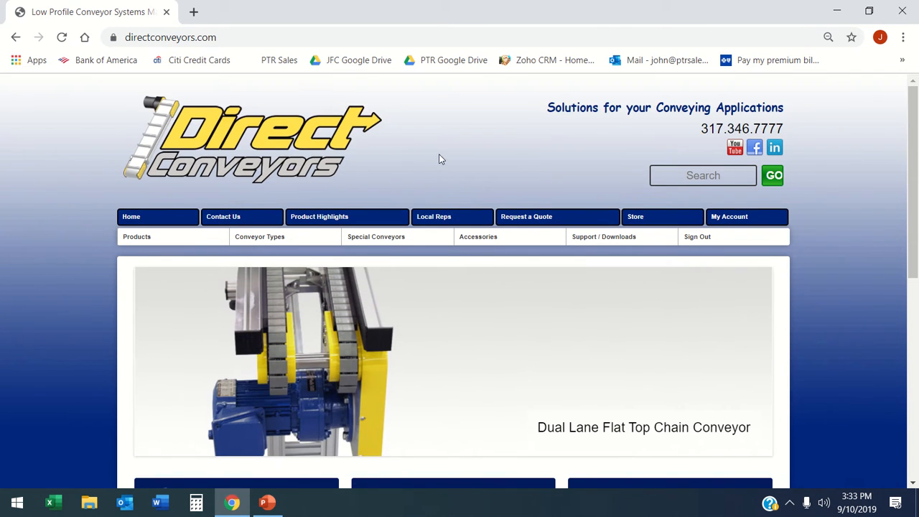
# Launch Configure Your Conveyor to load the default 48 Series Flat Belt Conveyor options and preview
pyautogui.scroll(-3)
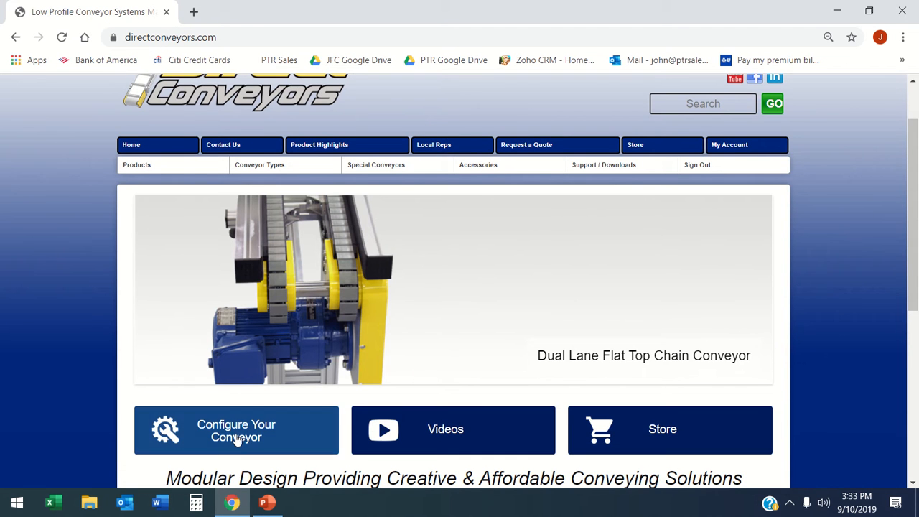
pyautogui.click(235, 431)
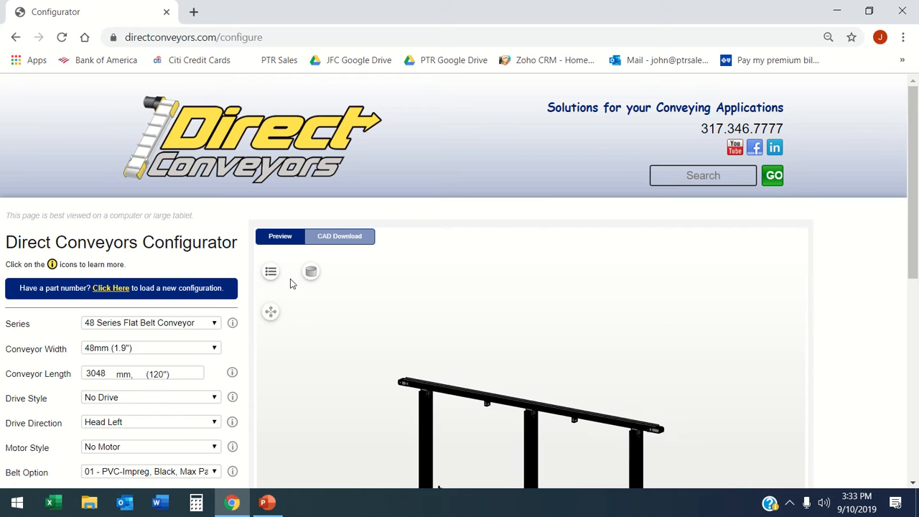
pyautogui.scroll(-3)
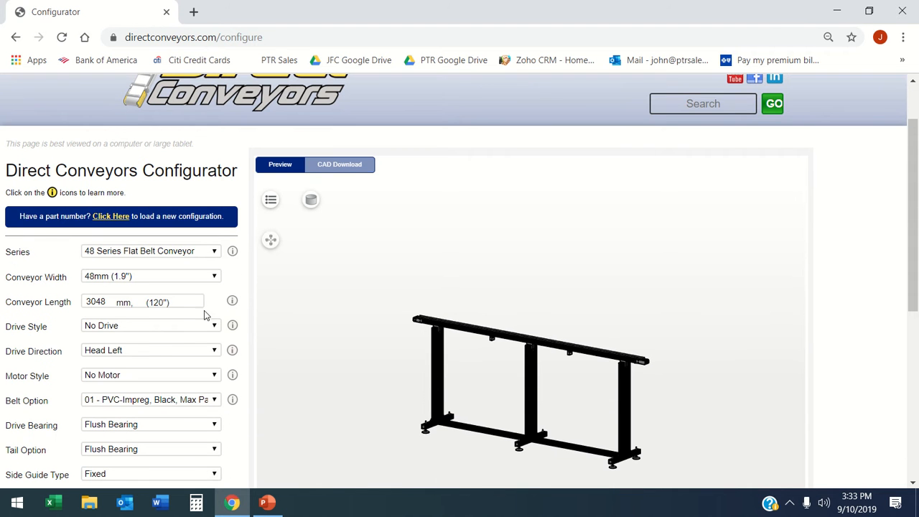
# Set length 1000 mm, Center Drive, Center Left, motor 121, and reload the configured product
pyautogui.click(107, 301)
pyautogui.write('1000')
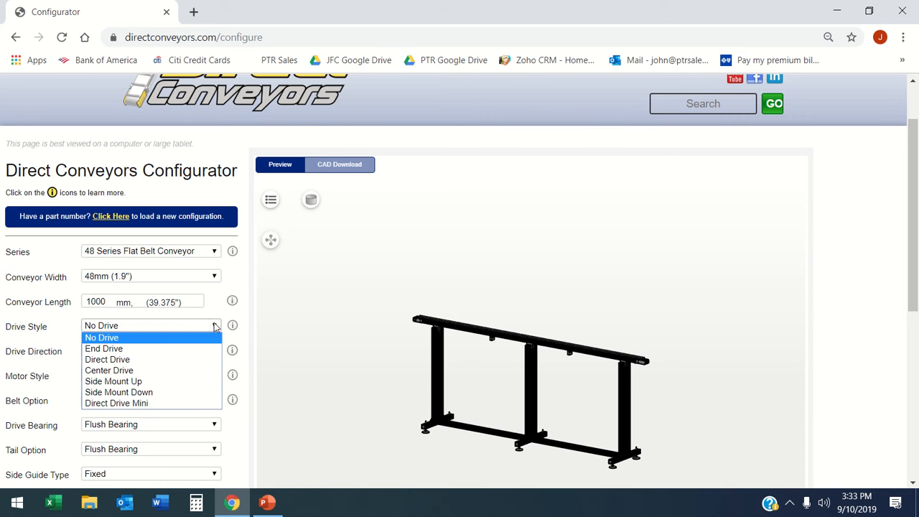
pyautogui.click(109, 359)
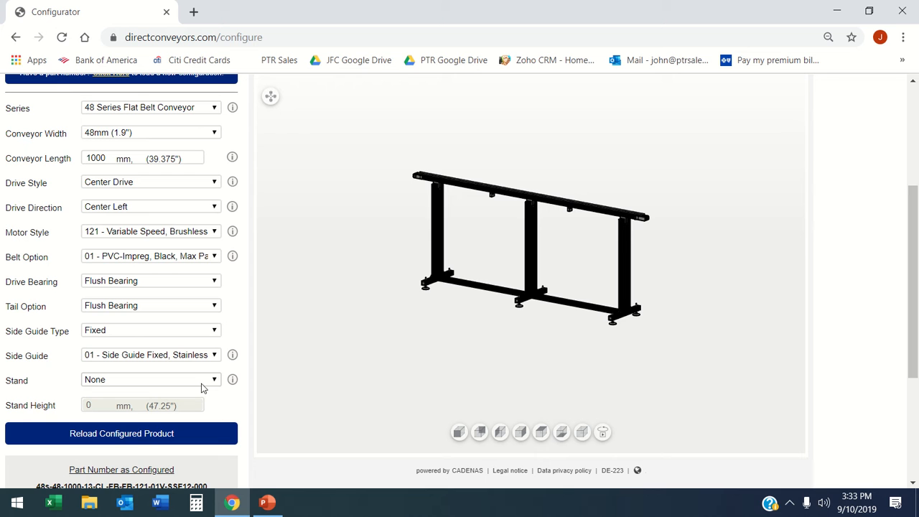
pyautogui.click(121, 434)
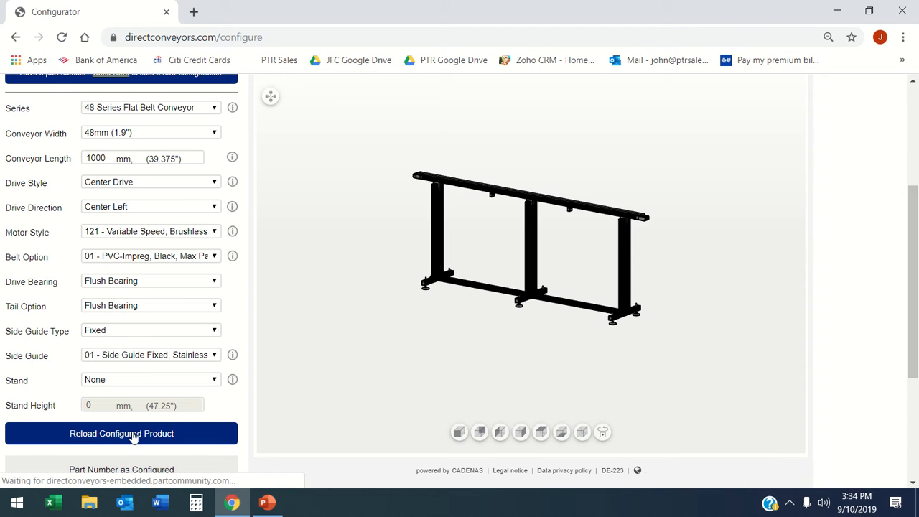
pyautogui.moveTo(342, 332)
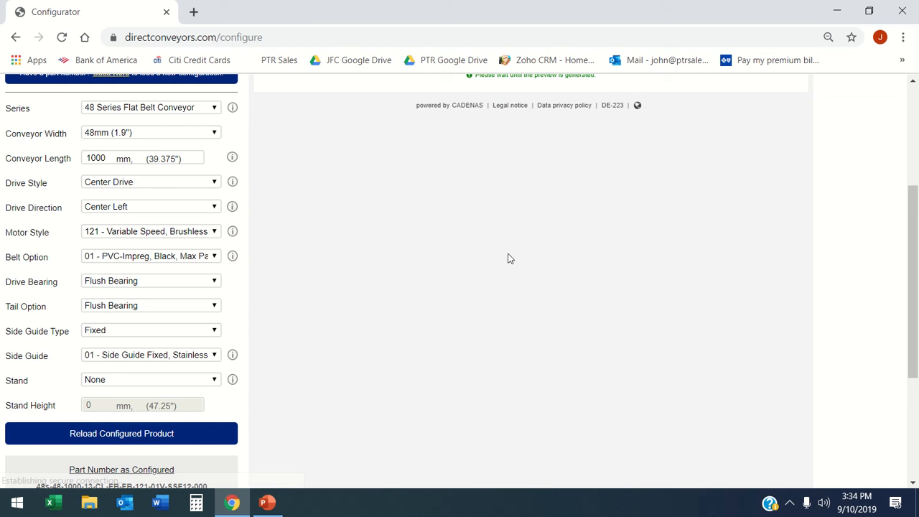
# Return to the regenerated preview showing the center-drive conveyor with brushless motor
pyautogui.scroll(3)
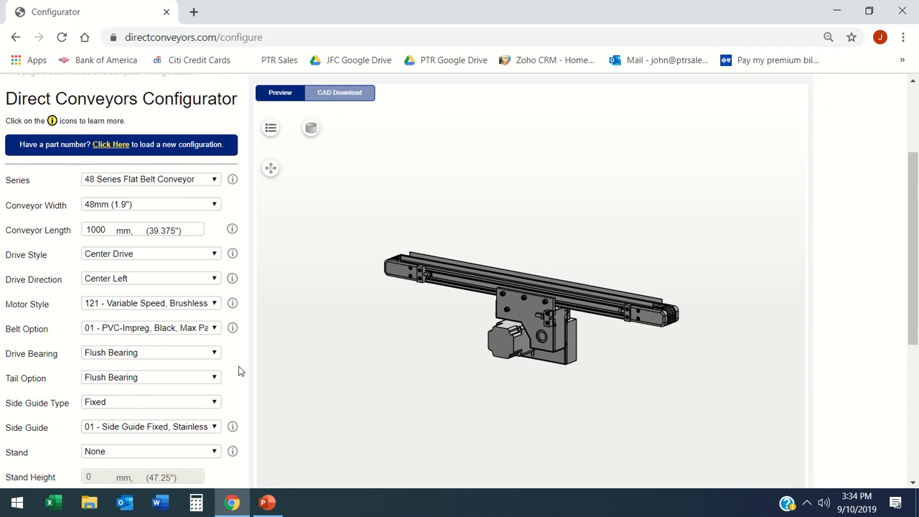
# View the conveyor from the side and top, then orbit to the motor side
pyautogui.scroll(-3)
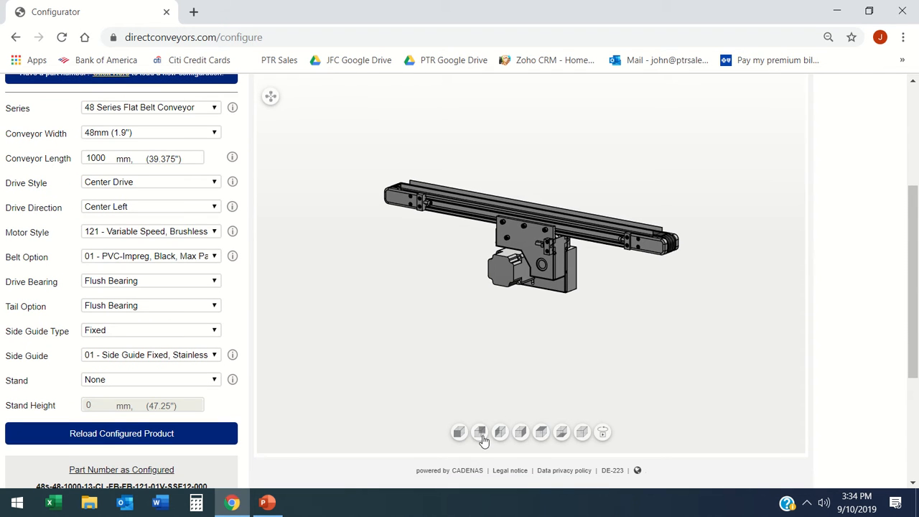
pyautogui.click(500, 431)
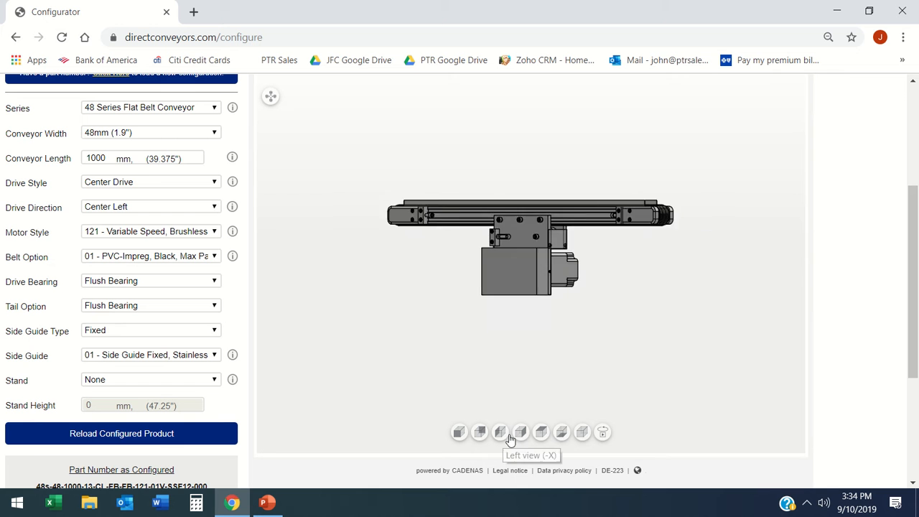
pyautogui.click(500, 431)
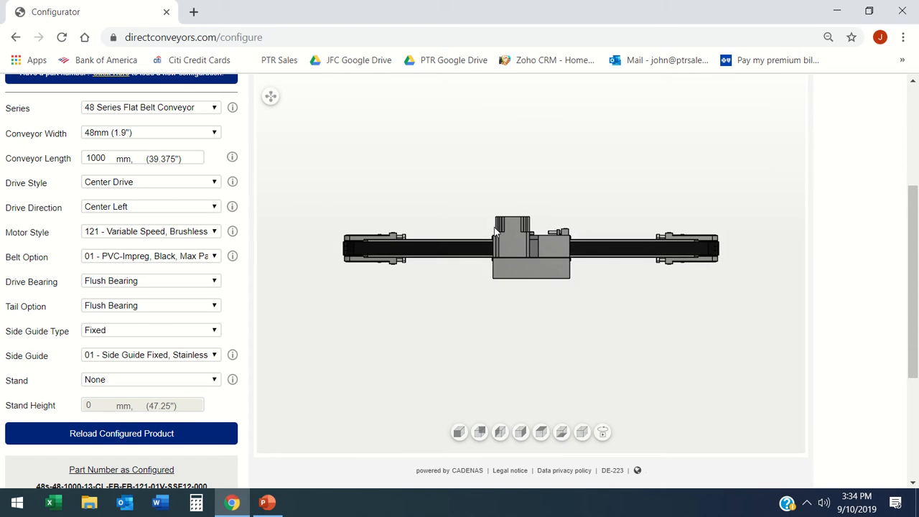
pyautogui.moveTo(502, 244); pyautogui.dragTo(502, 345)
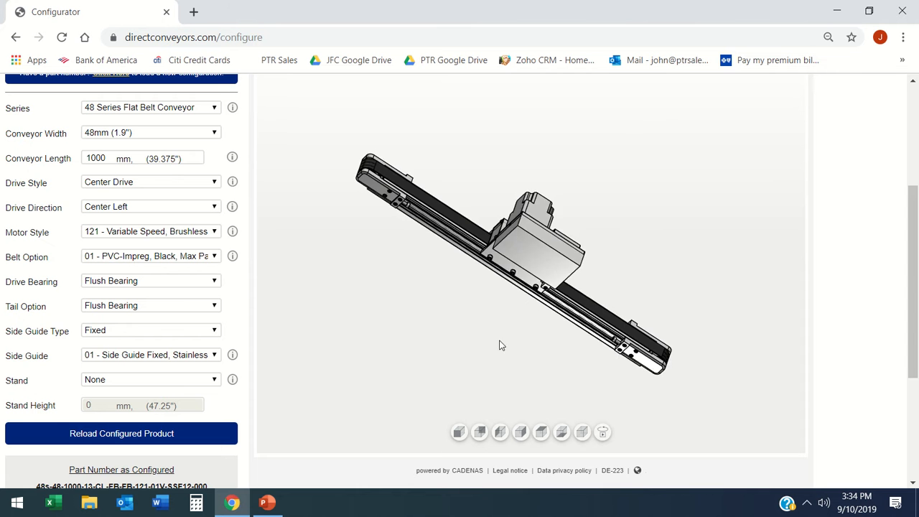
pyautogui.moveTo(501, 345); pyautogui.dragTo(639, 179)
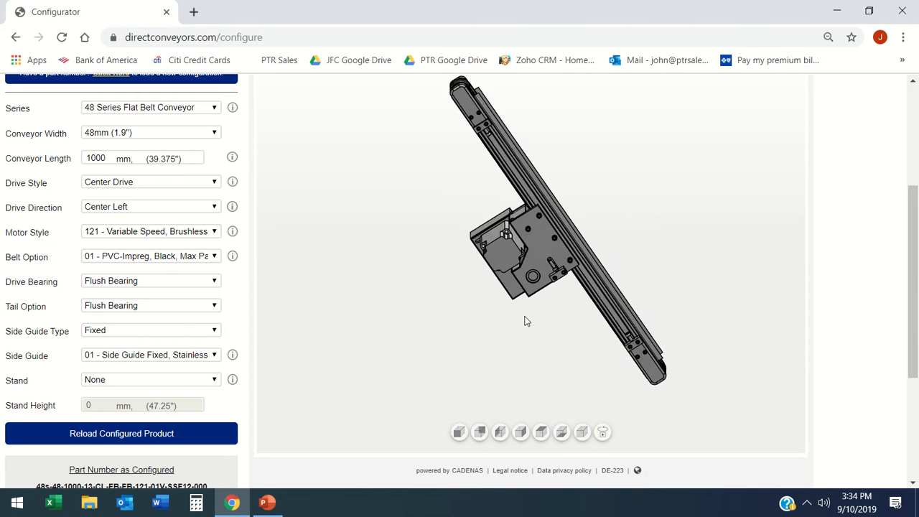
pyautogui.moveTo(525, 322); pyautogui.dragTo(546, 259)
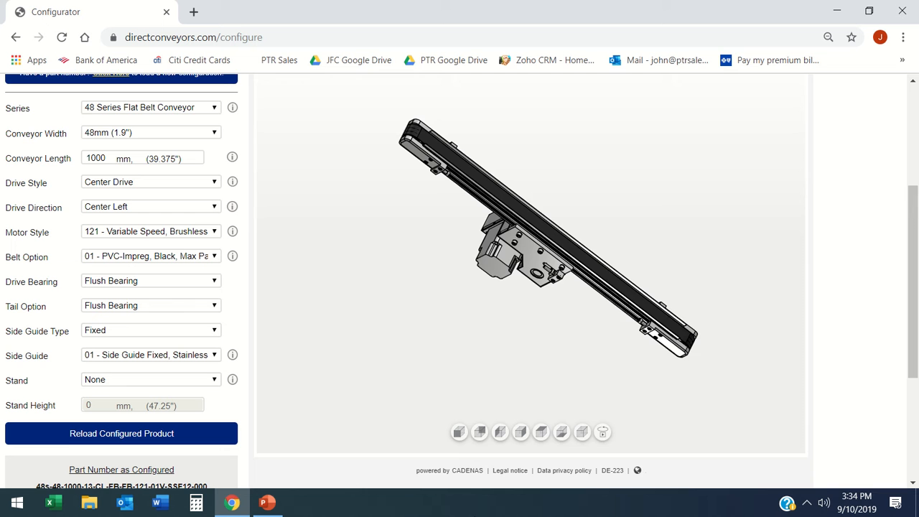
# Restore the straight-on side view and return to the top of the page
pyautogui.scroll(-3)
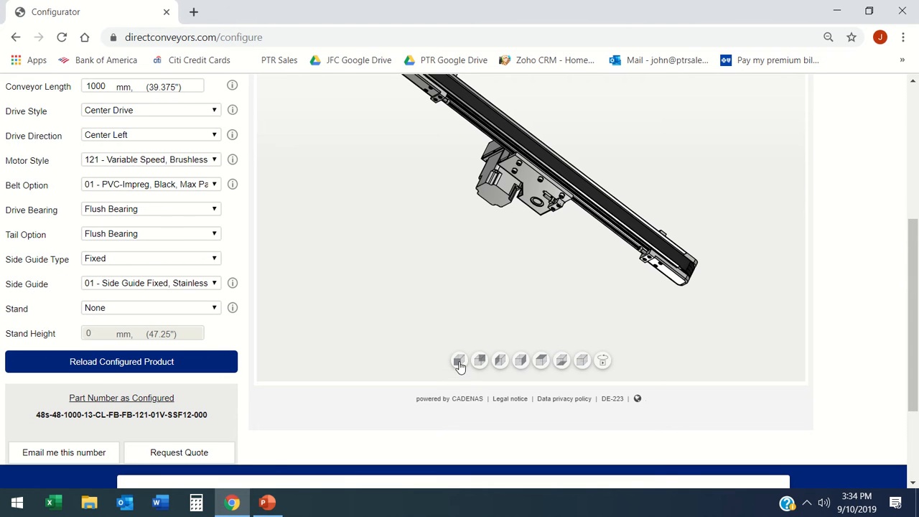
pyautogui.click(460, 361)
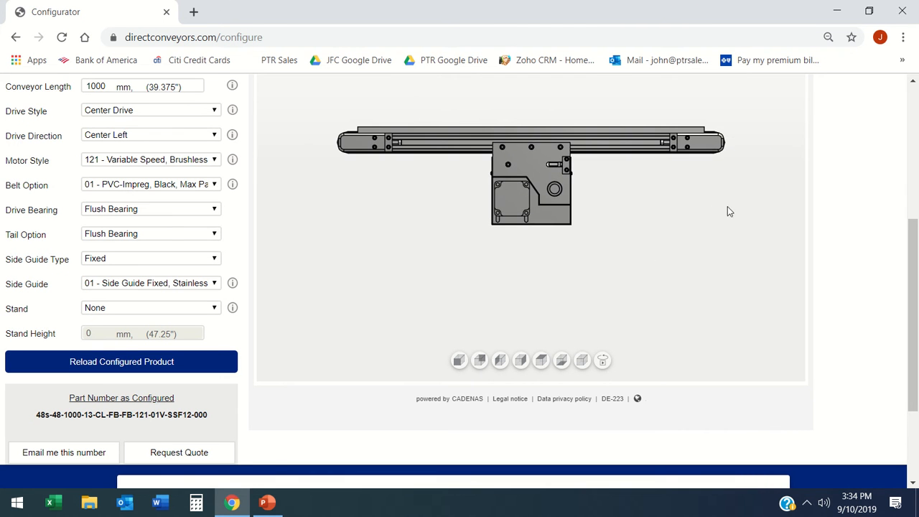
pyautogui.scroll(3)
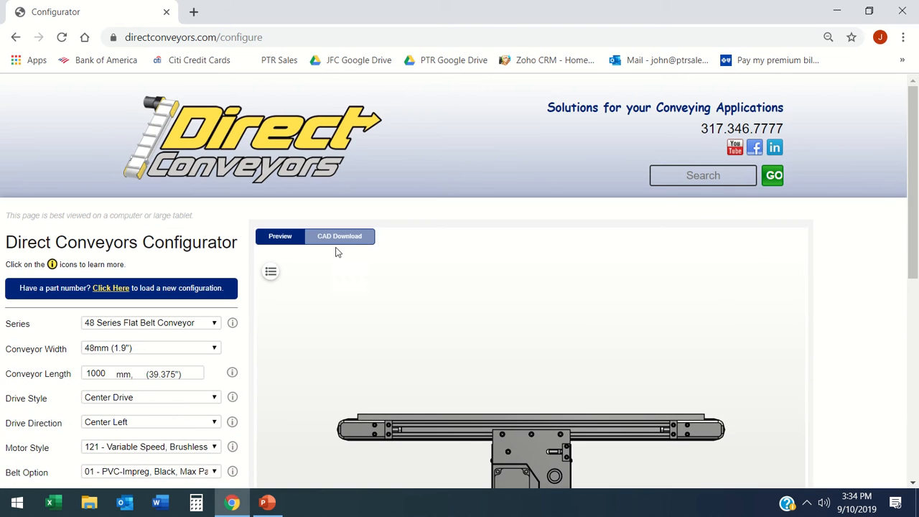
# Show the CAD Download format settings and browse the Selected formats list
pyautogui.click(339, 235)
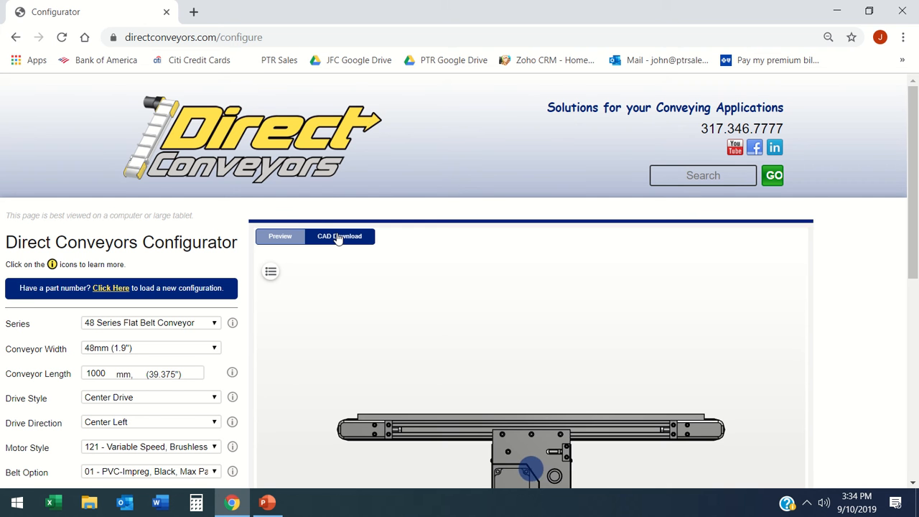
pyautogui.click(339, 235)
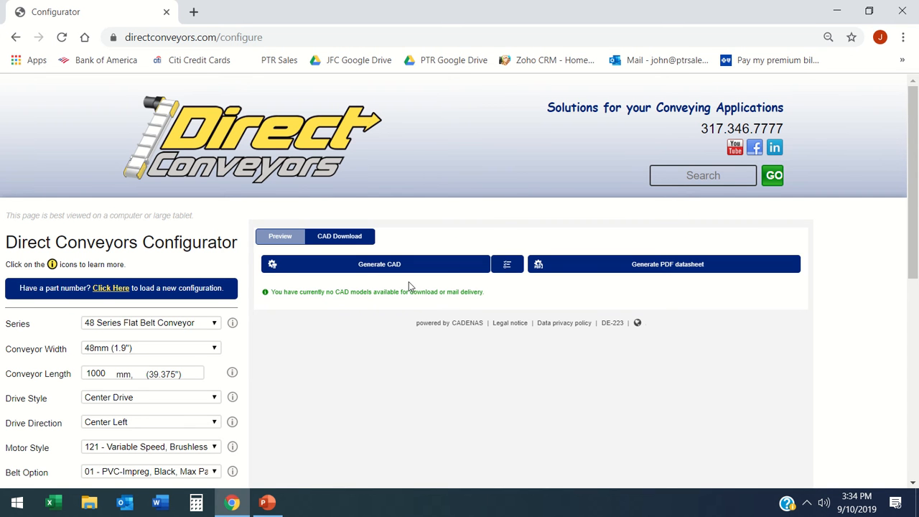
pyautogui.moveTo(657, 269)
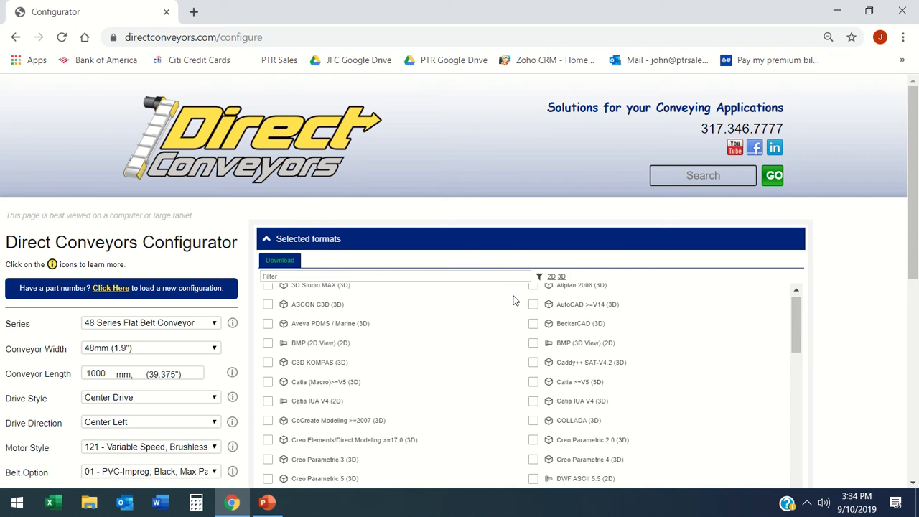
pyautogui.scroll(-3)
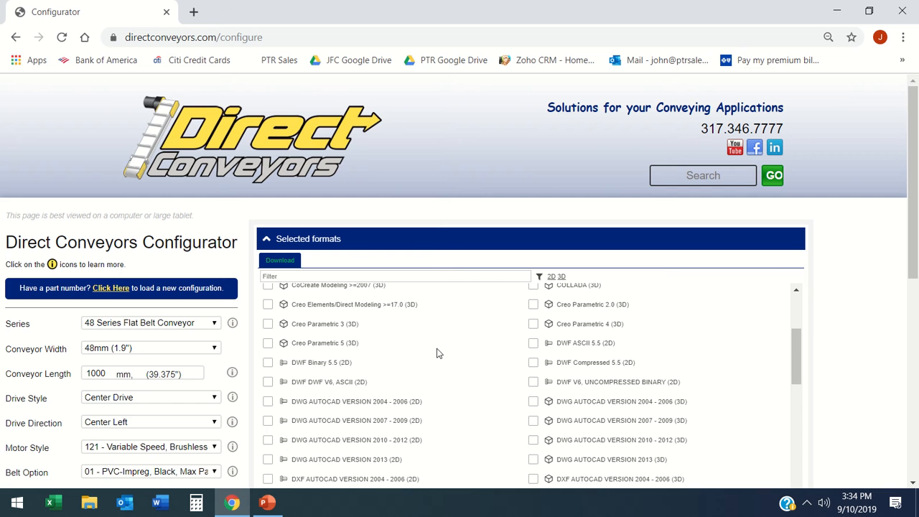
pyautogui.scroll(-3)
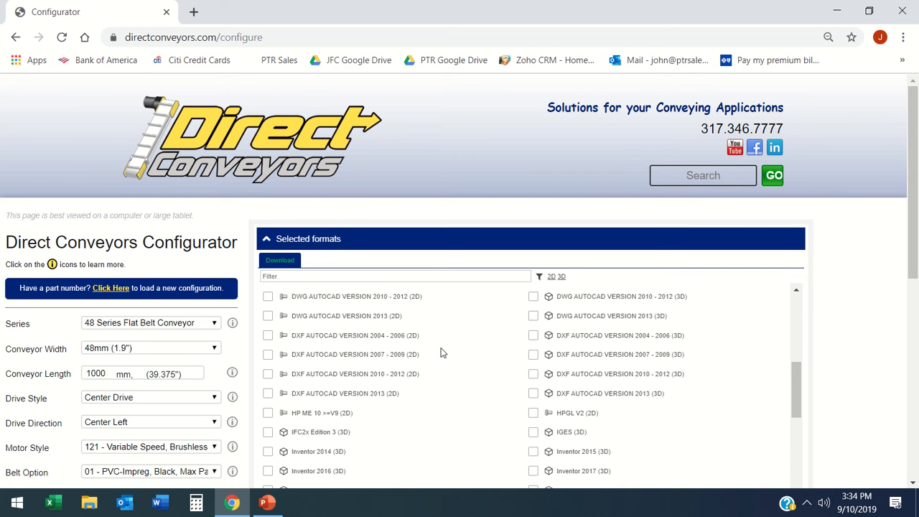
pyautogui.scroll(-3)
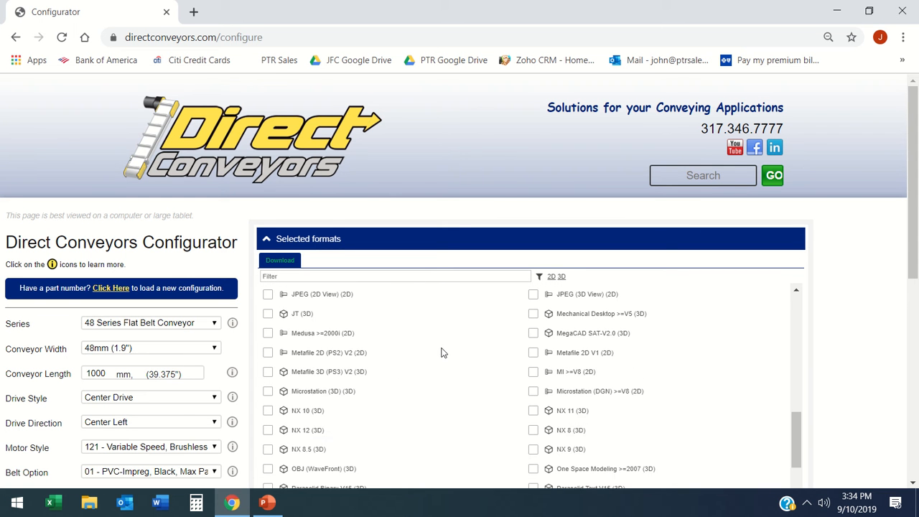
pyautogui.scroll(-3)
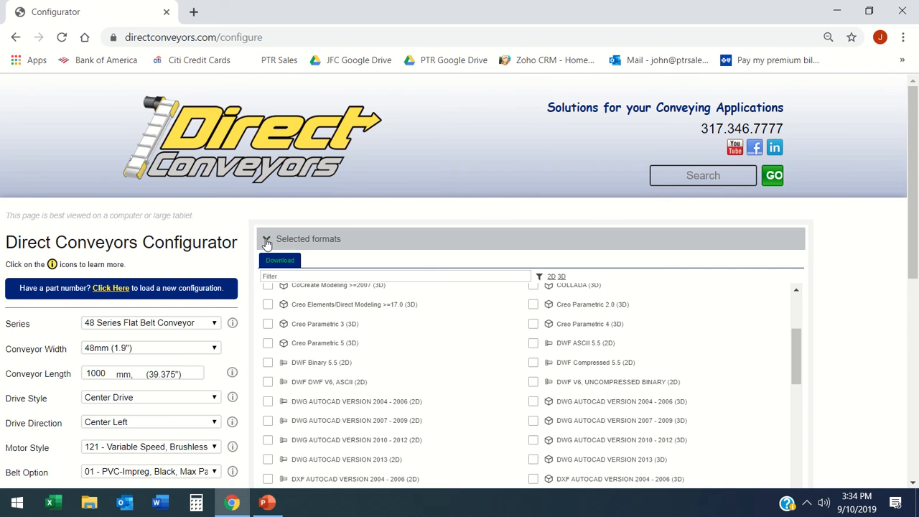
# Collapse Selected formats, cancel the settings, and review the part number and Request Quote section
pyautogui.click(267, 238)
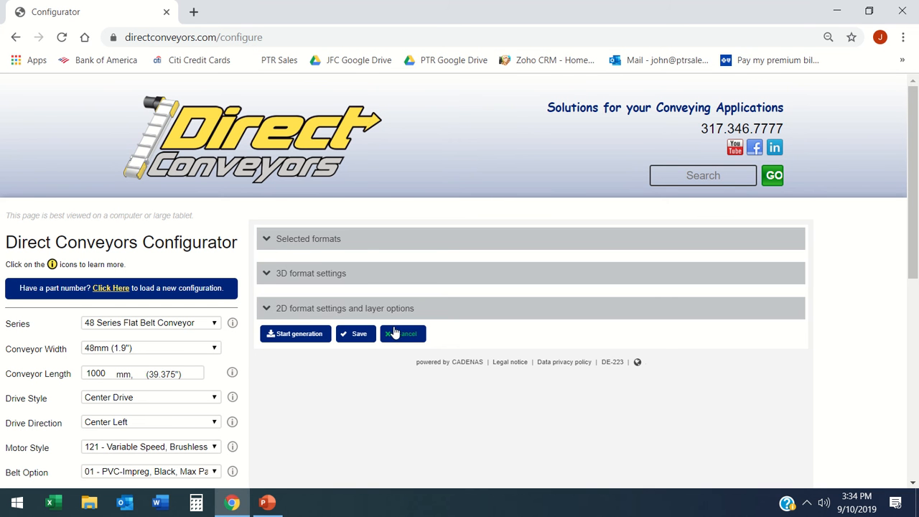
pyautogui.click(295, 334)
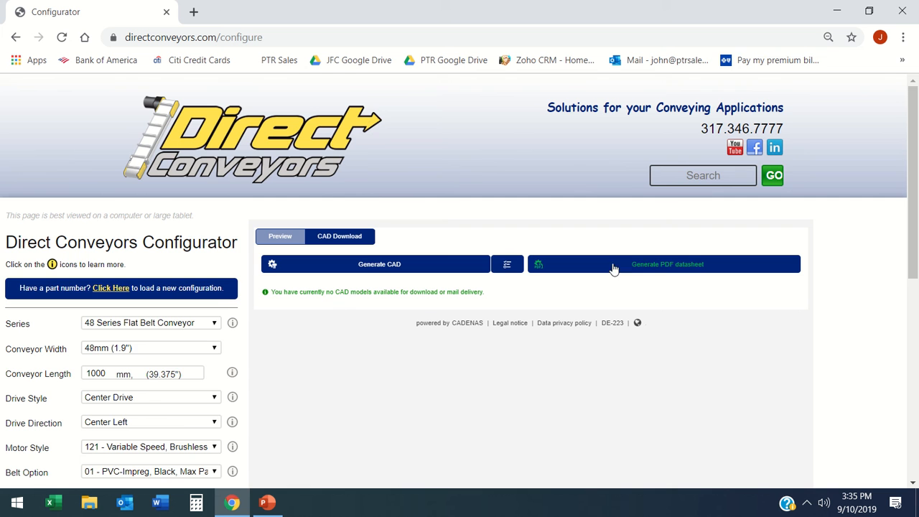
pyautogui.scroll(-3)
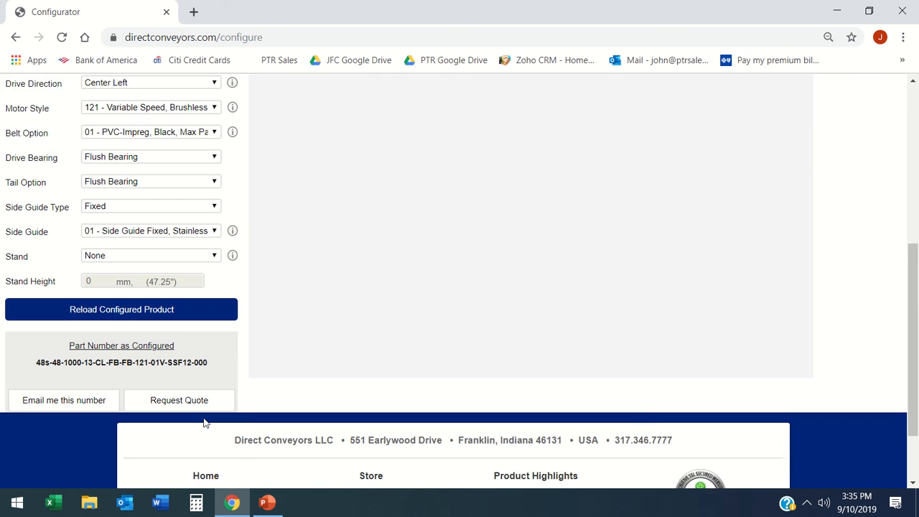
pyautogui.scroll(-3)
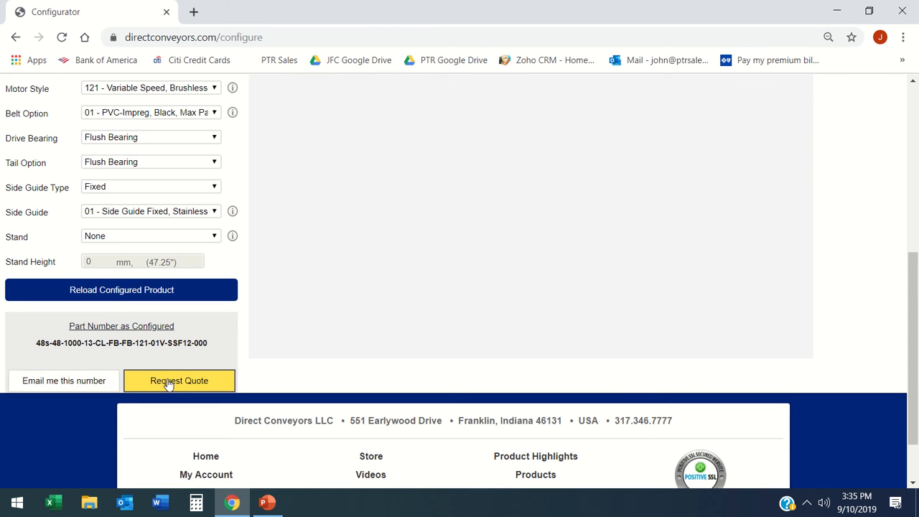
pyautogui.scroll(3)
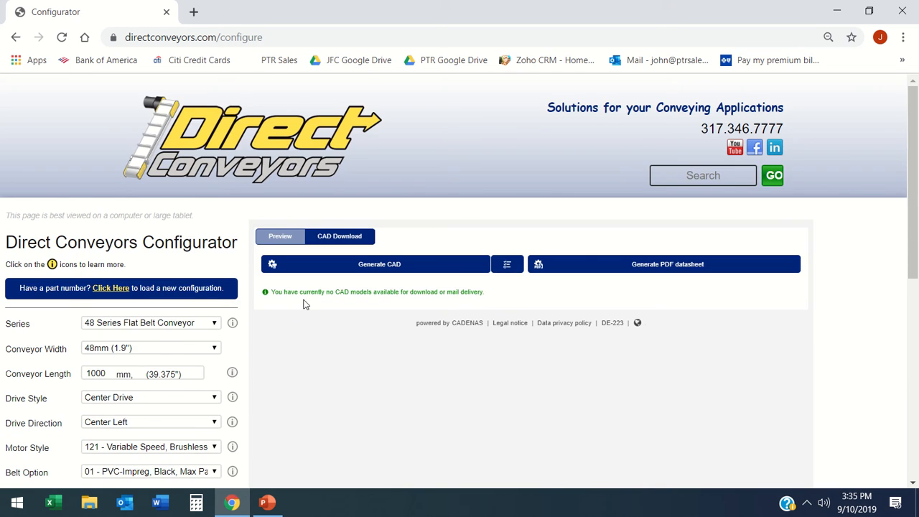
pyautogui.scroll(-3)
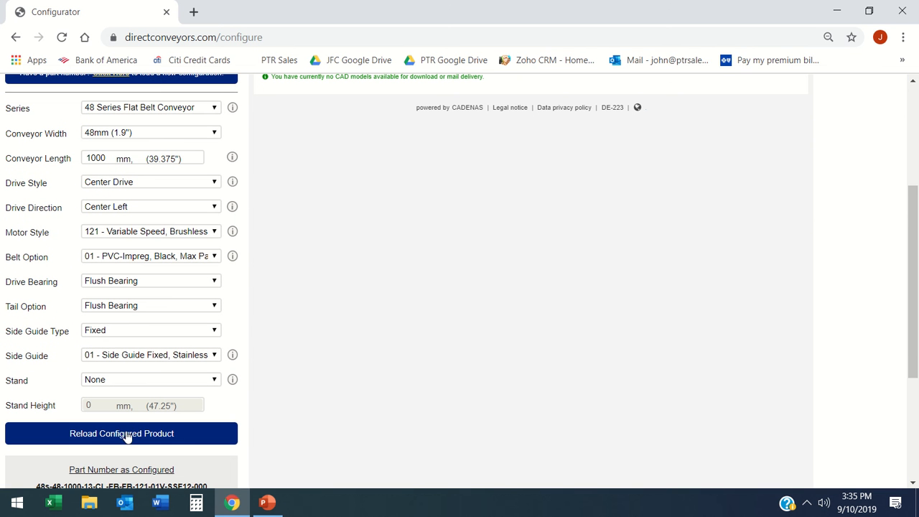
# Reload the conveyor, keep 48 Series Flat Belt Conveyor, and rotate the preview to a new angle
pyautogui.click(121, 434)
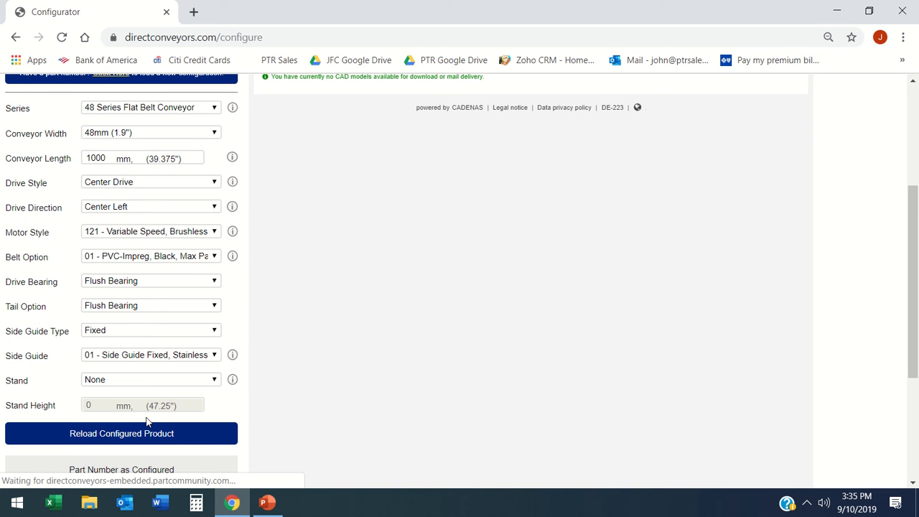
pyautogui.moveTo(367, 364)
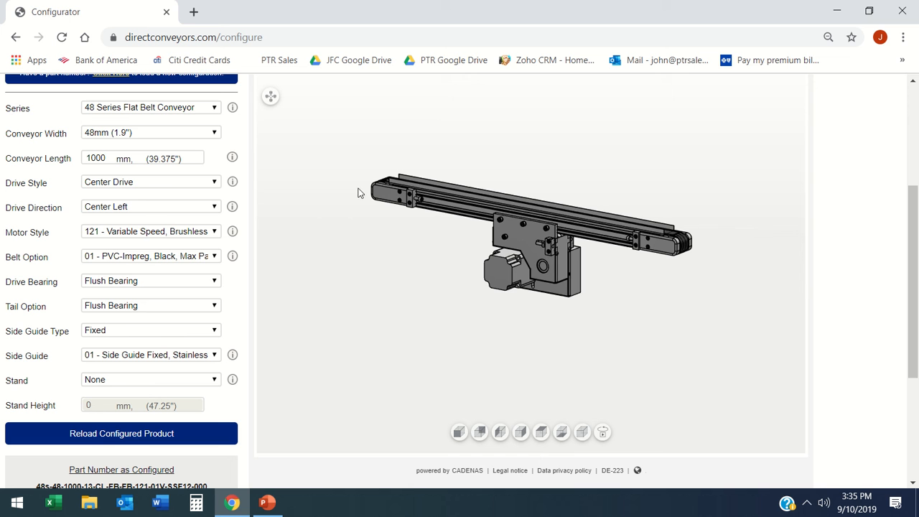
pyautogui.click(214, 107)
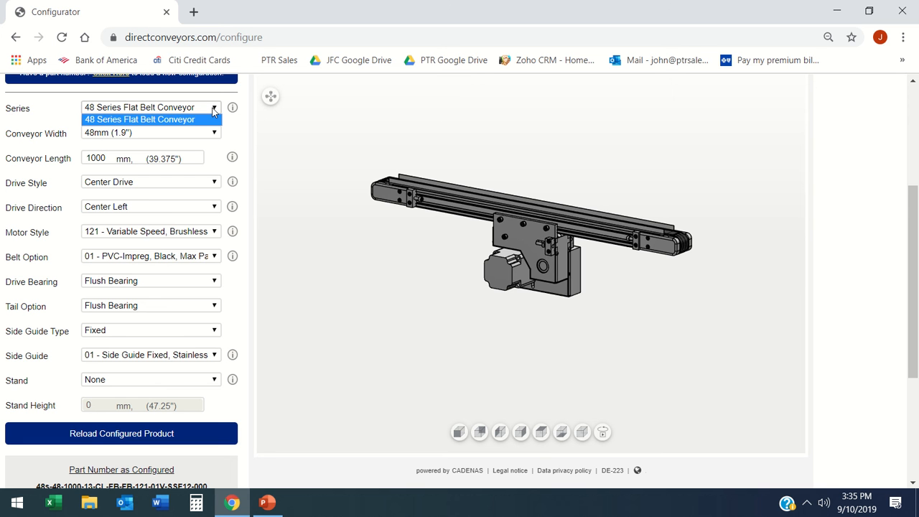
pyautogui.click(149, 106)
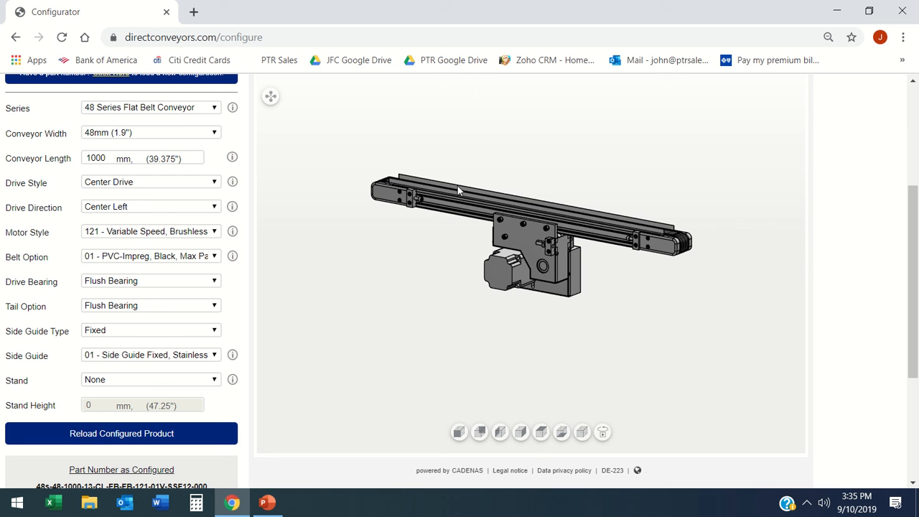
pyautogui.moveTo(459, 190); pyautogui.dragTo(563, 213)
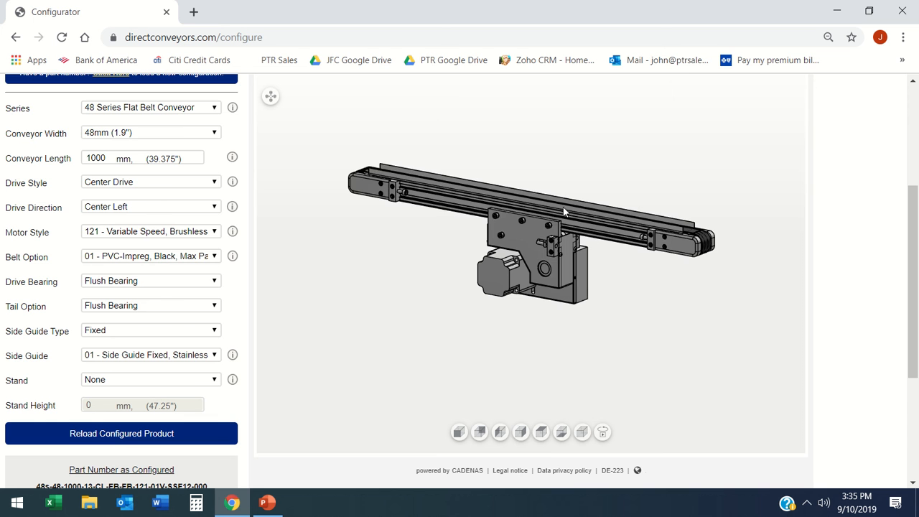
pyautogui.scroll(3)
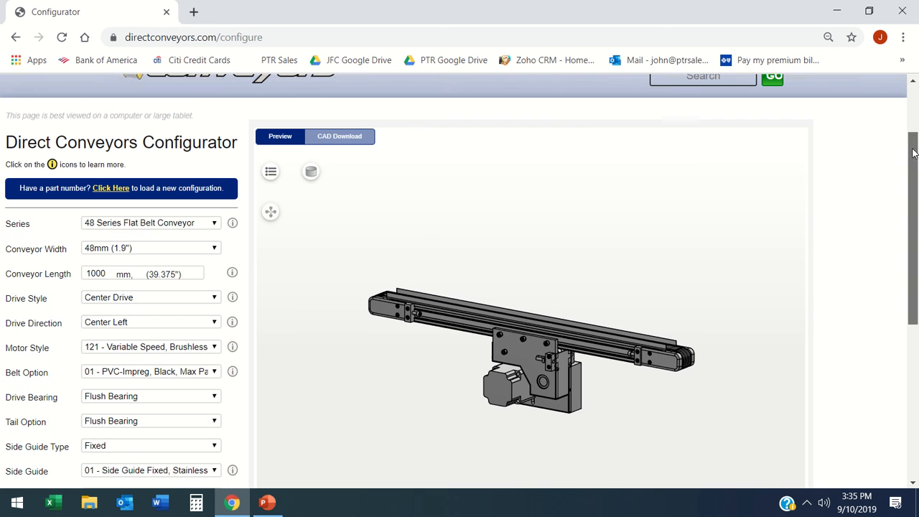